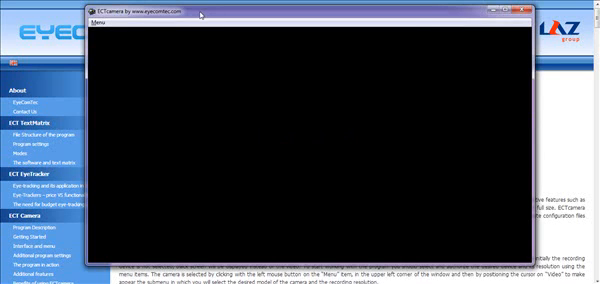
# Start the camera capture from the Menu so the live webcam feed replaces the black preview.
pyautogui.click(104, 24)
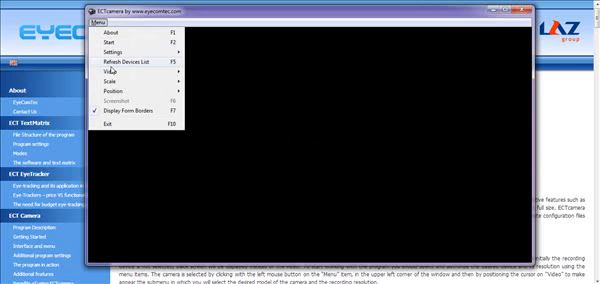
pyautogui.click(112, 76)
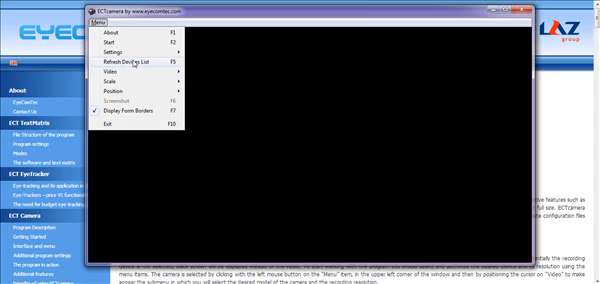
pyautogui.moveTo(120, 72)
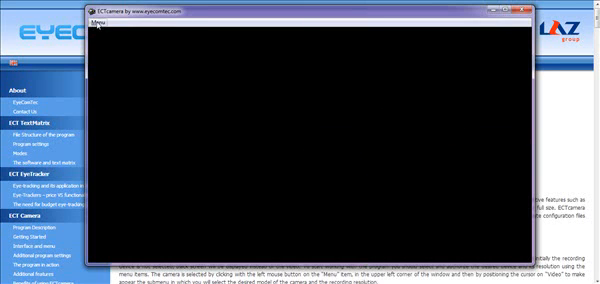
pyautogui.click(96, 18)
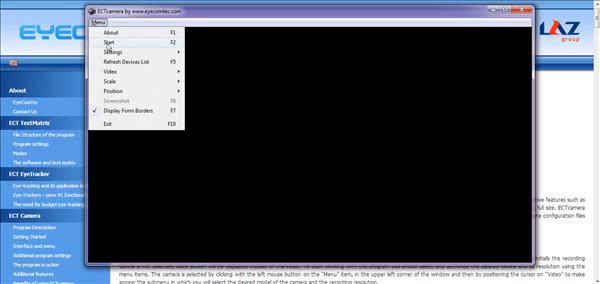
pyautogui.click(106, 40)
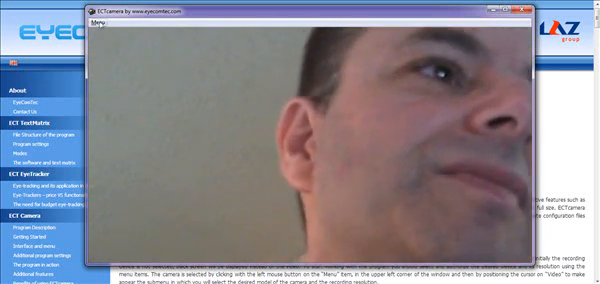
pyautogui.click(96, 20)
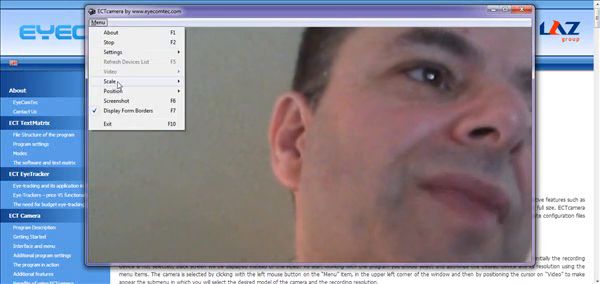
pyautogui.click(108, 90)
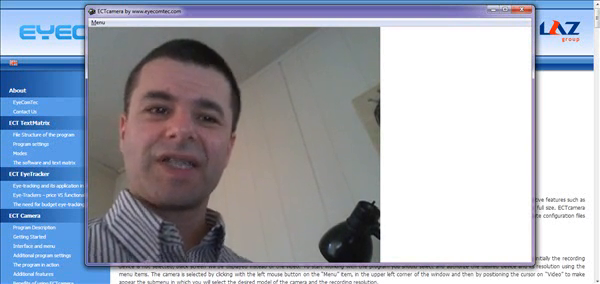
pyautogui.click(100, 28)
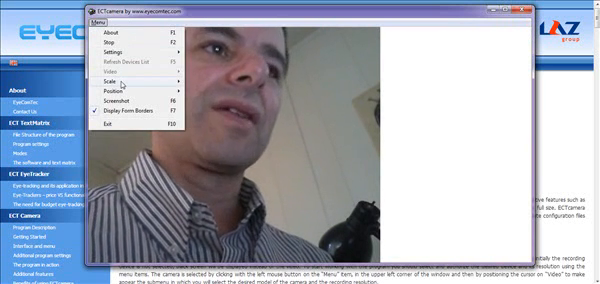
pyautogui.click(110, 80)
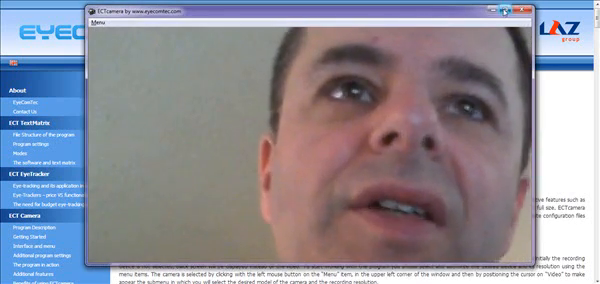
pyautogui.click(100, 24)
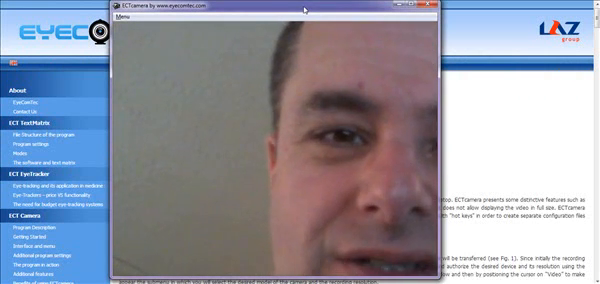
# Browse the Menu's Scale and Position submenus for enlarging and placing the feed.
pyautogui.click(128, 20)
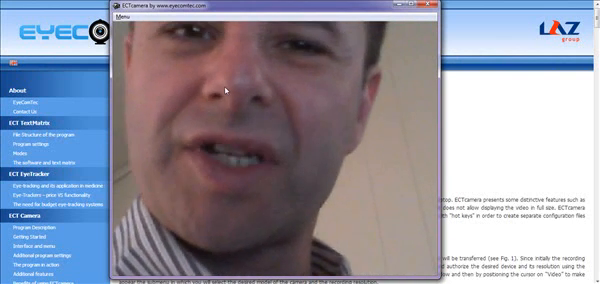
pyautogui.click(130, 18)
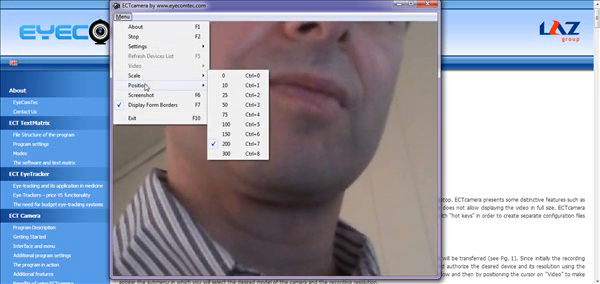
pyautogui.moveTo(144, 92)
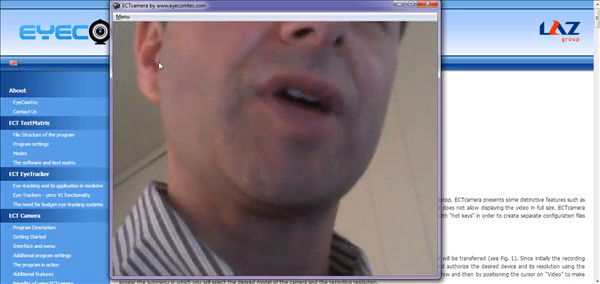
pyautogui.click(124, 16)
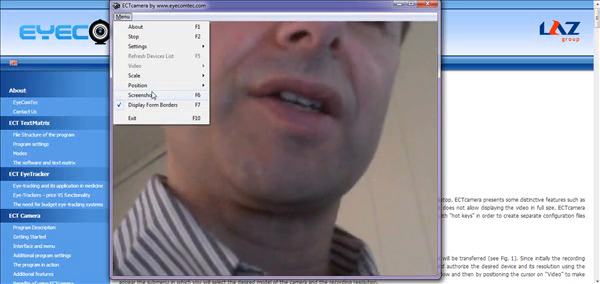
pyautogui.click(144, 86)
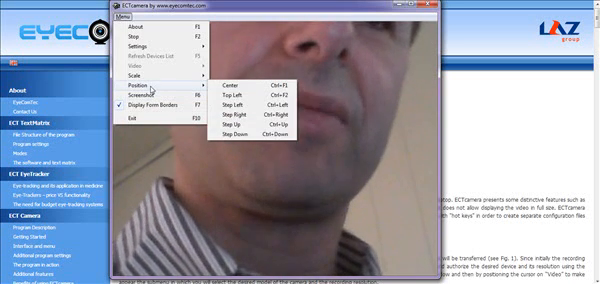